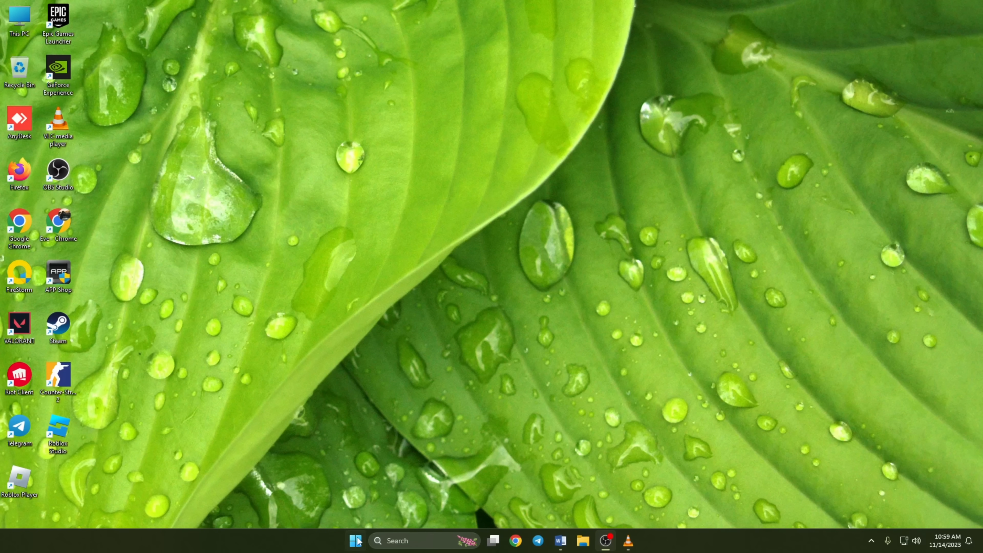
Launch Command Prompt as administrator from search and accept the UAC prompt
{"action": "type", "text": "cmd"}
{"action": "type", "text": "p"}
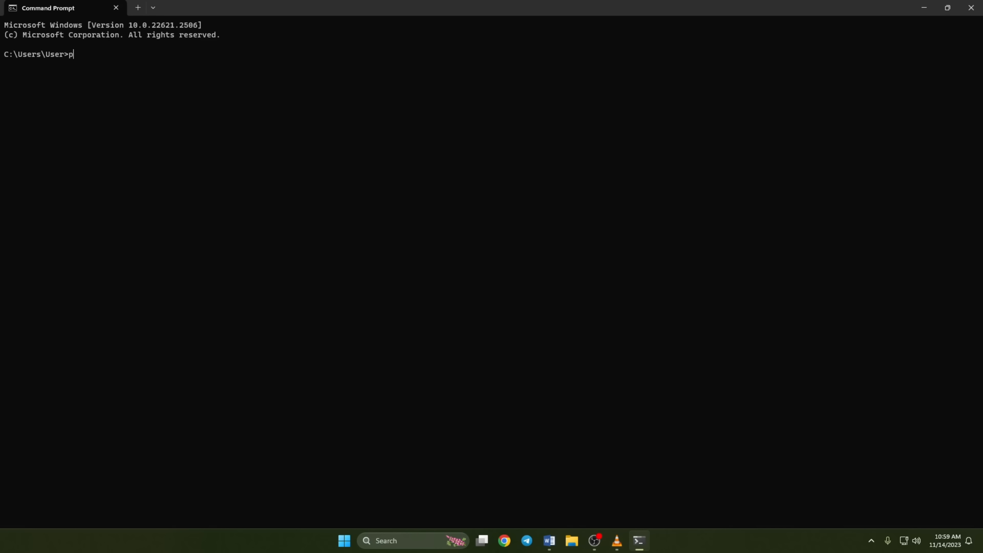
{"action": "type", "text": "ing"}
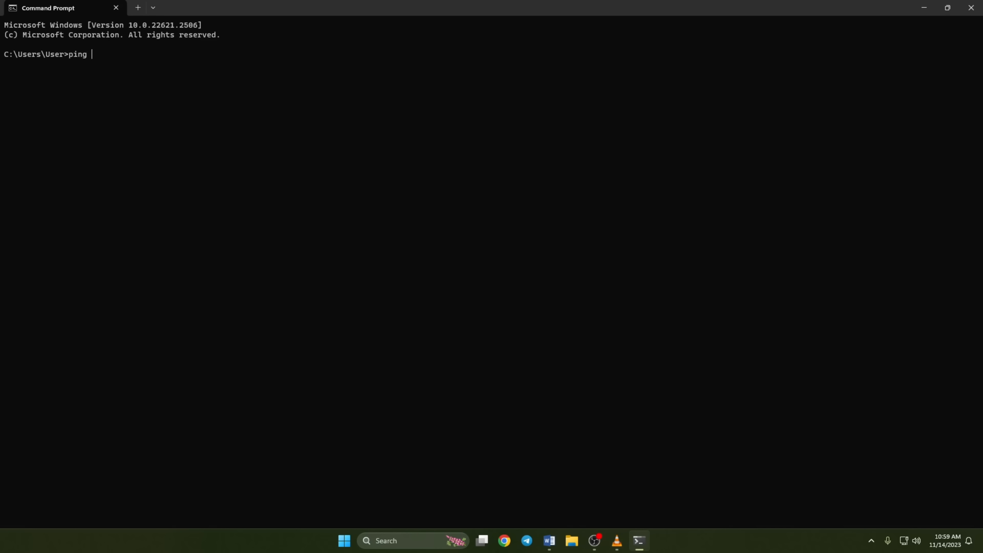
{"action": "type", "text": "1.1.1."}
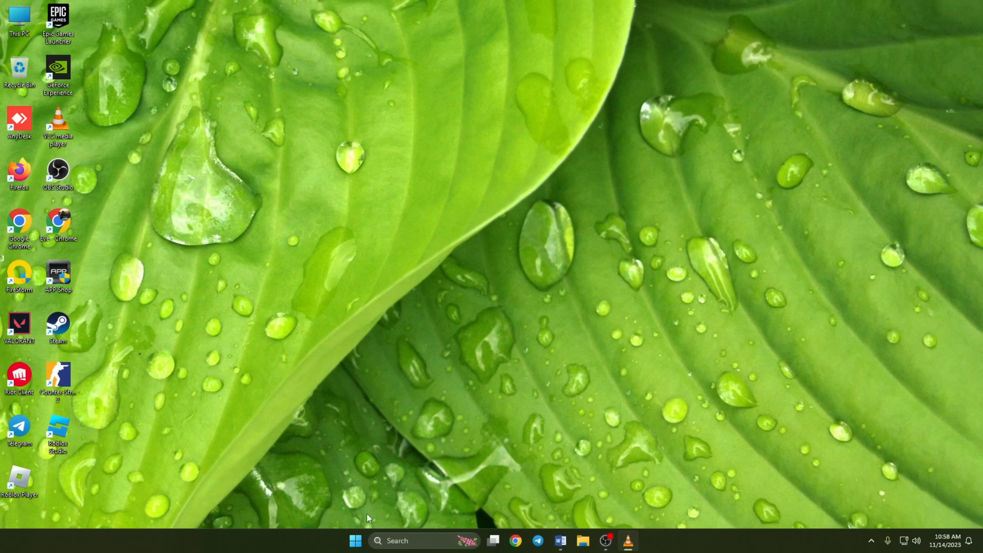
{"action": "type", "text": "cmd"}
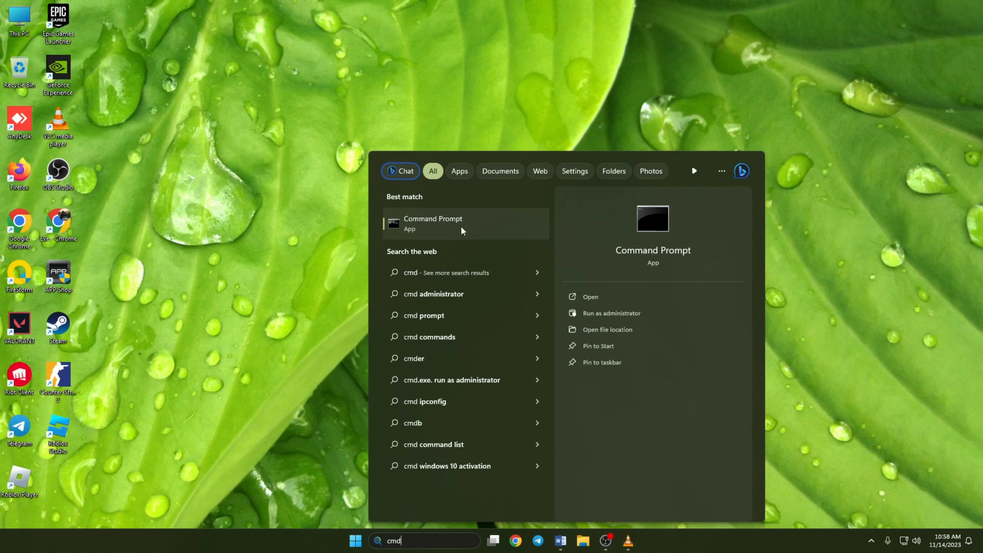
{"action": "right_click", "coordinate": [432, 223]}
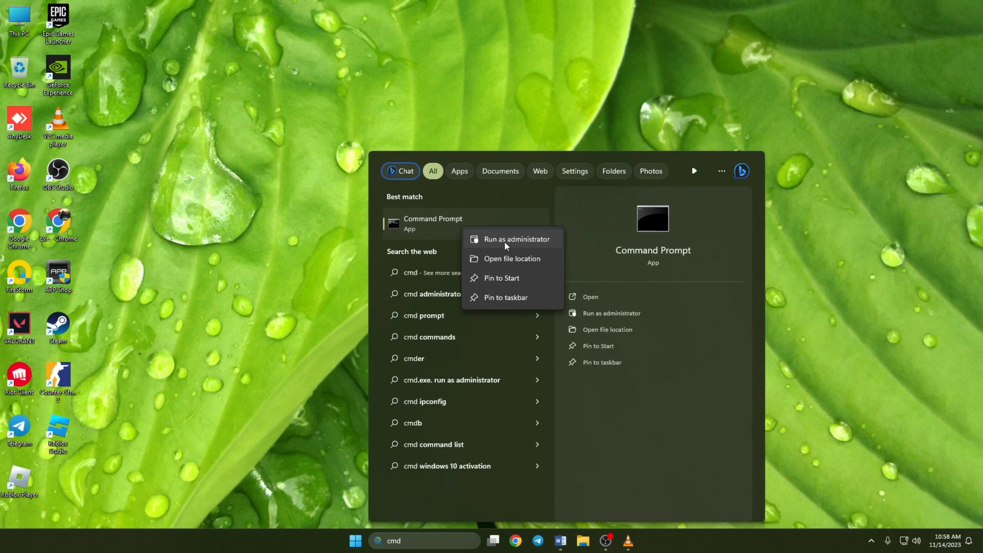
{"action": "left_click", "coordinate": [517, 239]}
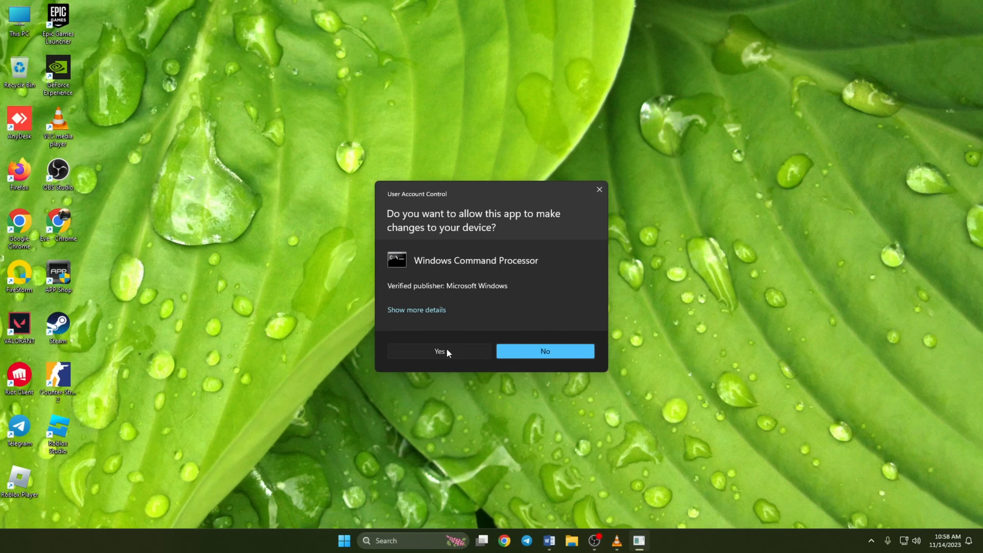
{"action": "left_click", "coordinate": [439, 351]}
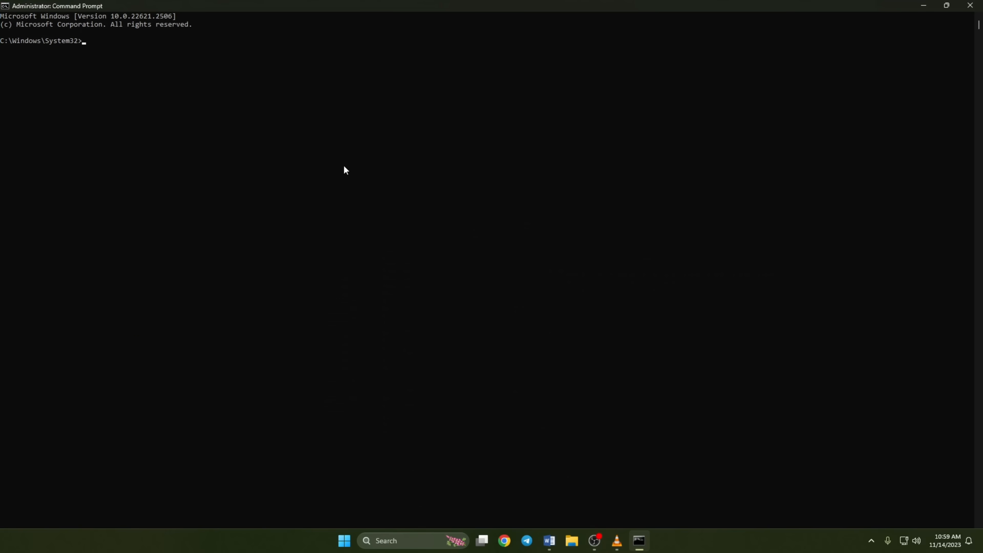
Run ipconfig /flushdns to clear the DNS resolver cache
{"action": "type", "text": "ipco"}
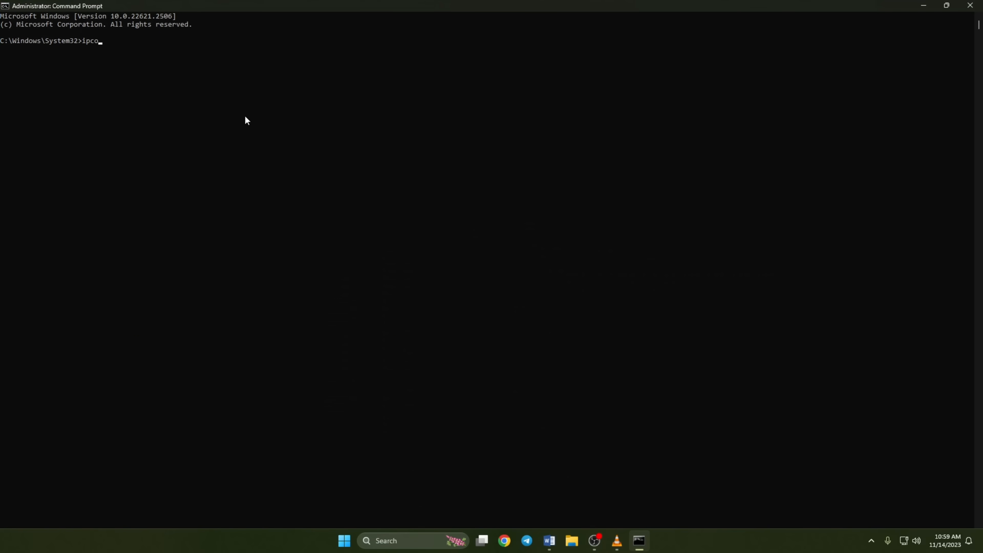
{"action": "type", "text": "nfig /flushdn"}
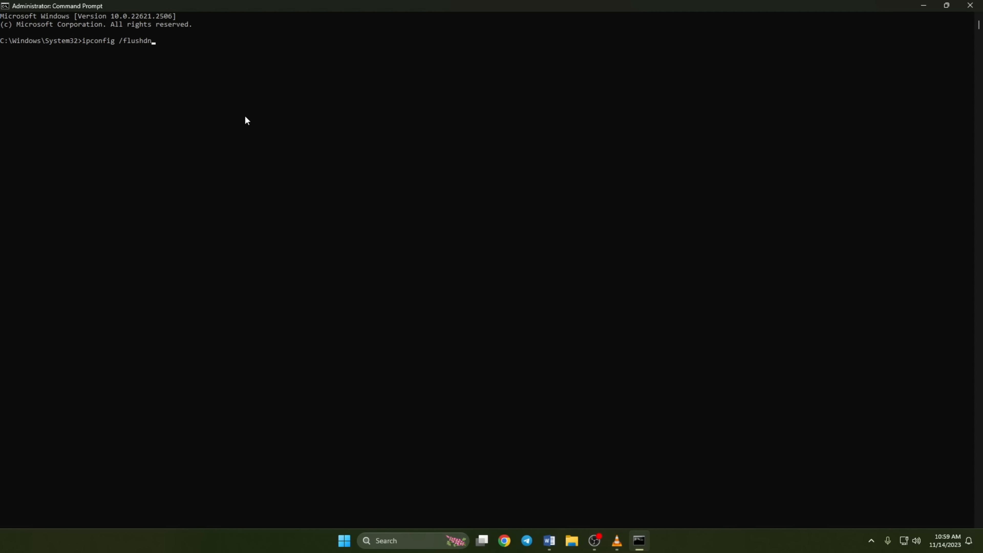
{"action": "type", "text": "s"}
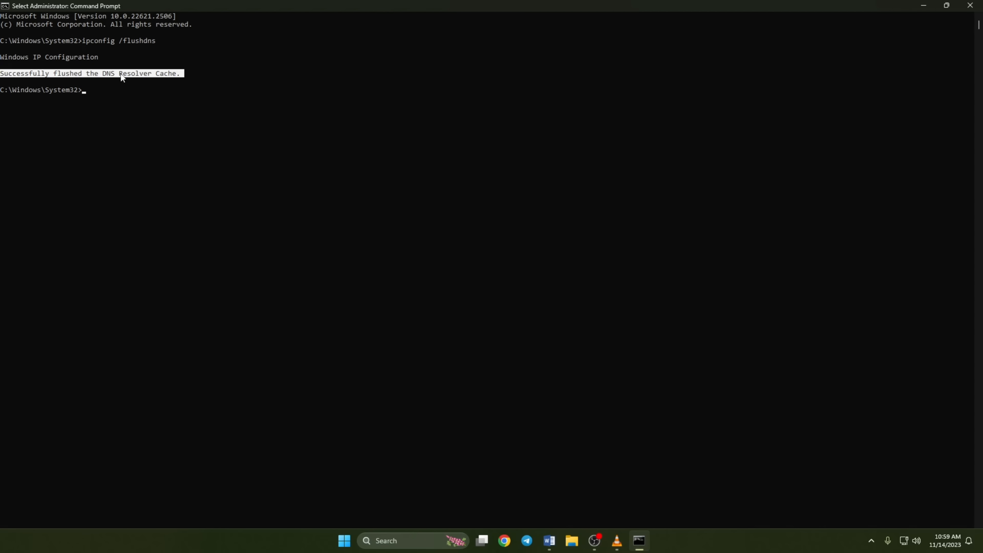
{"action": "mouse_move", "coordinate": [123, 88]}
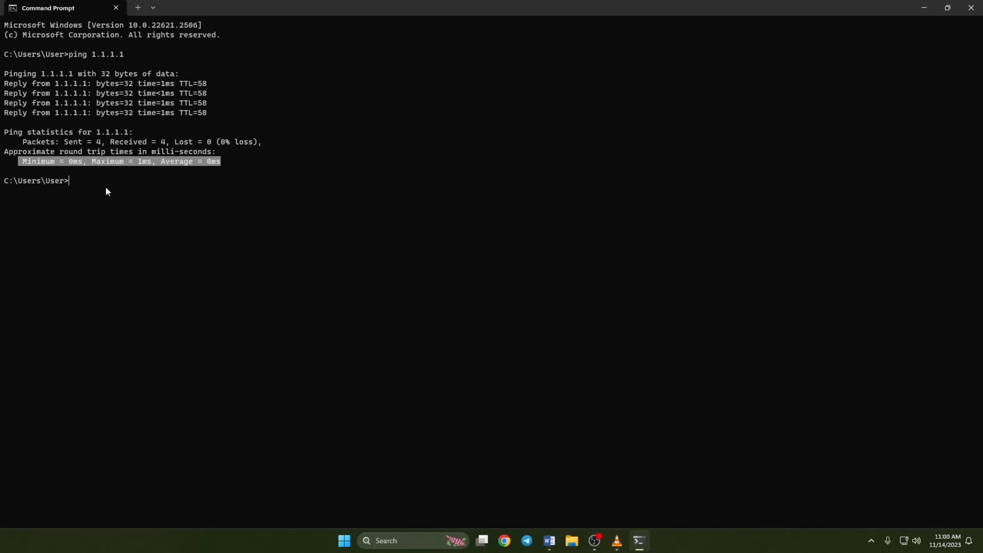
Run ping 8.8.8.8 and get replies averaging about 41 ms with no loss
{"action": "type", "text": "ping"}
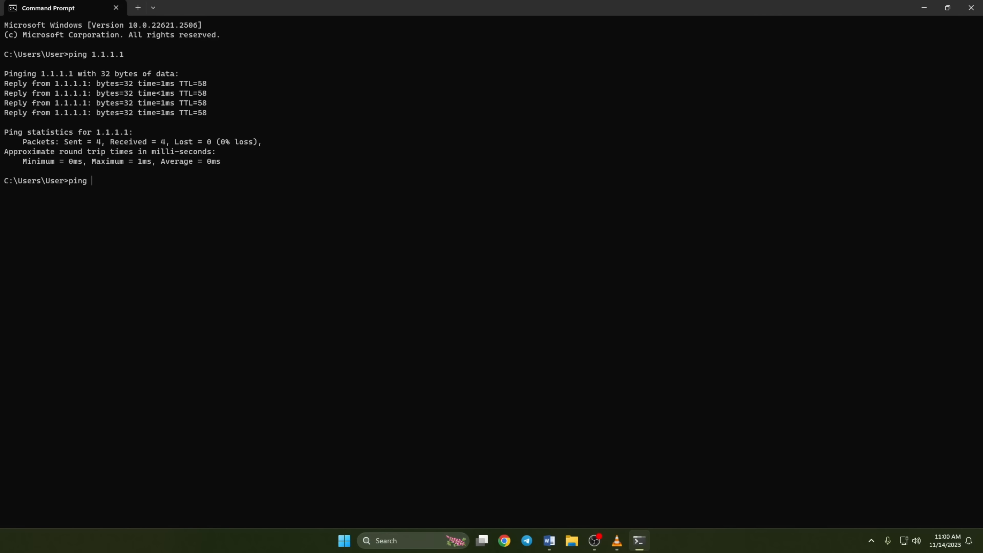
{"action": "type", "text": "8.8.8.8"}
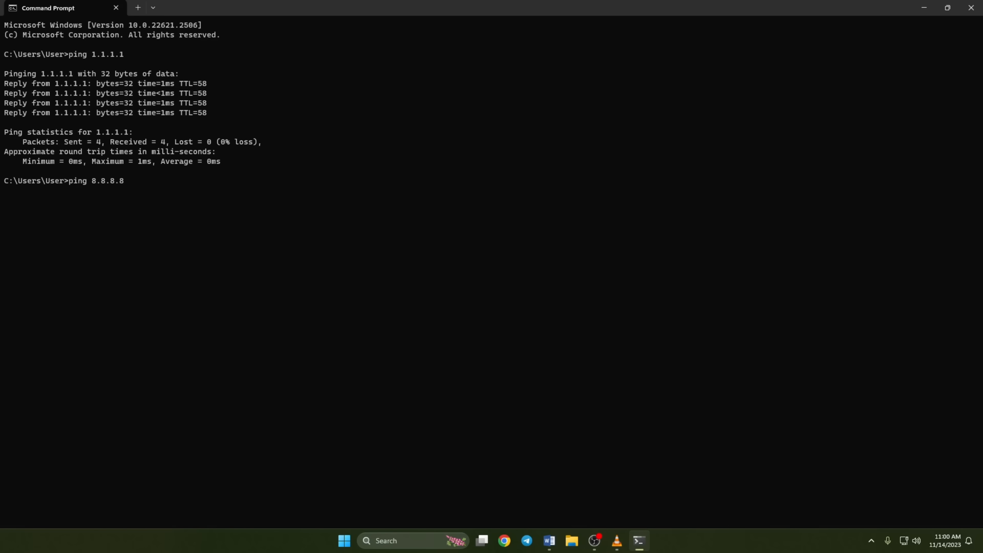
{"action": "key", "text": "enter"}
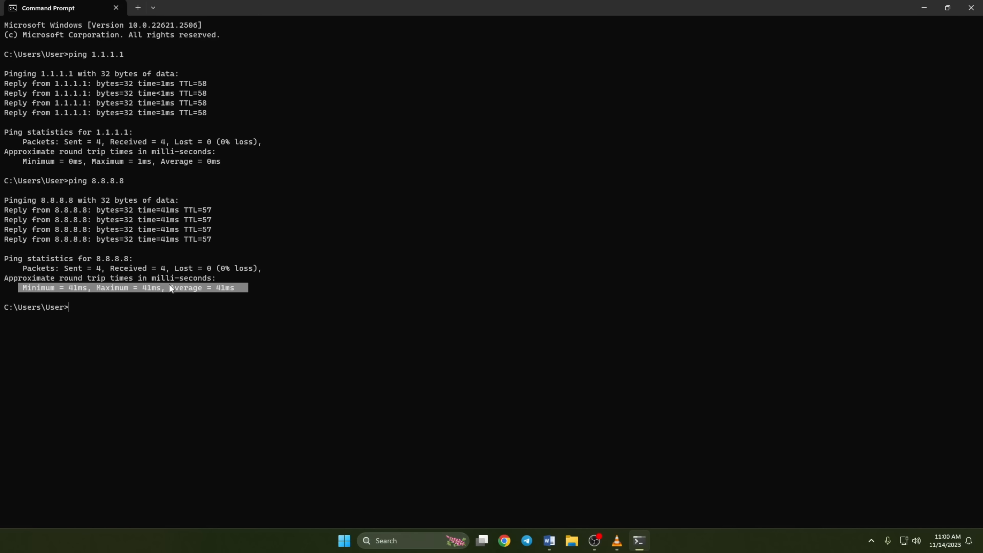
{"action": "mouse_move", "coordinate": [212, 302]}
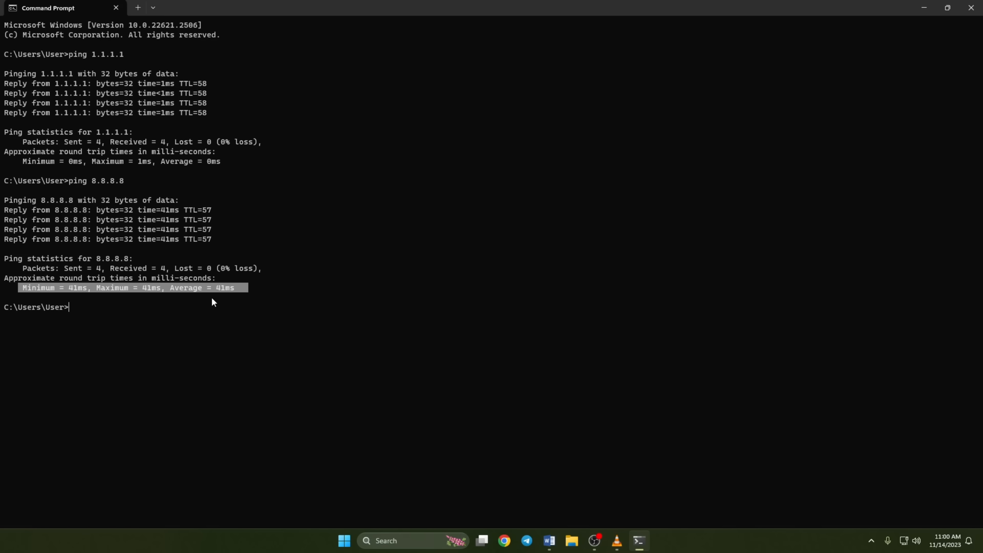
From Start, reach the Ethernet page in Settings and begin editing DNS server assignment
{"action": "left_click", "coordinate": [343, 541]}
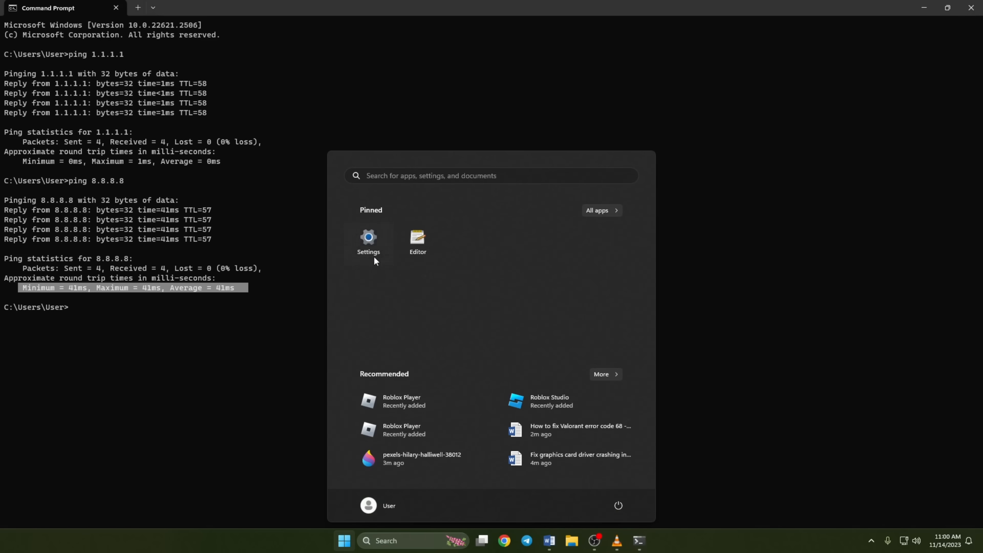
{"action": "left_click", "coordinate": [368, 242]}
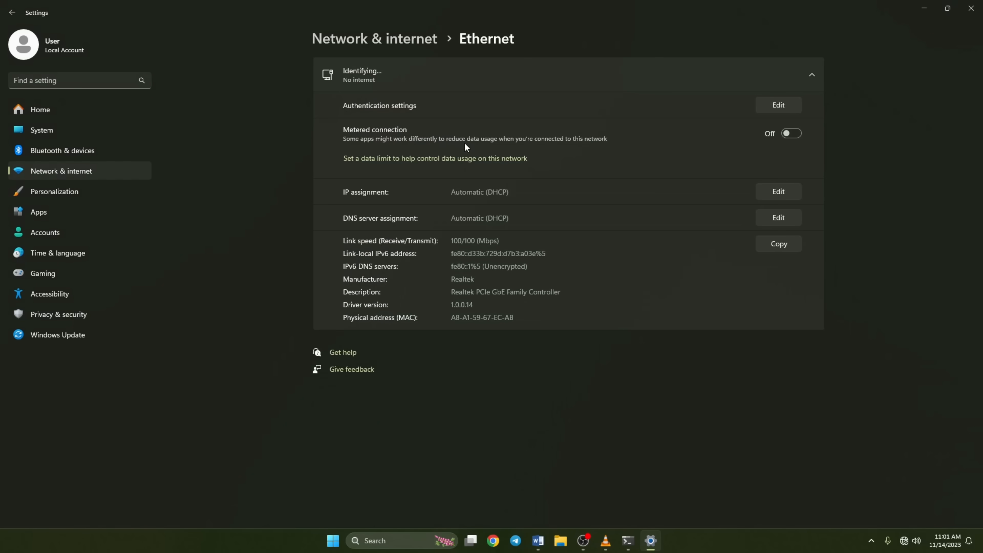
{"action": "mouse_move", "coordinate": [640, 229]}
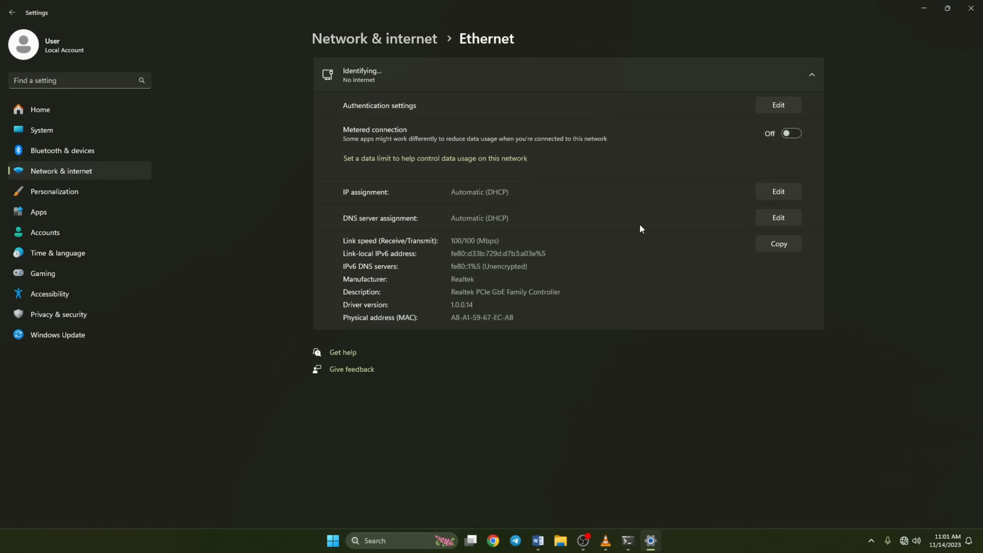
{"action": "mouse_move", "coordinate": [771, 223]}
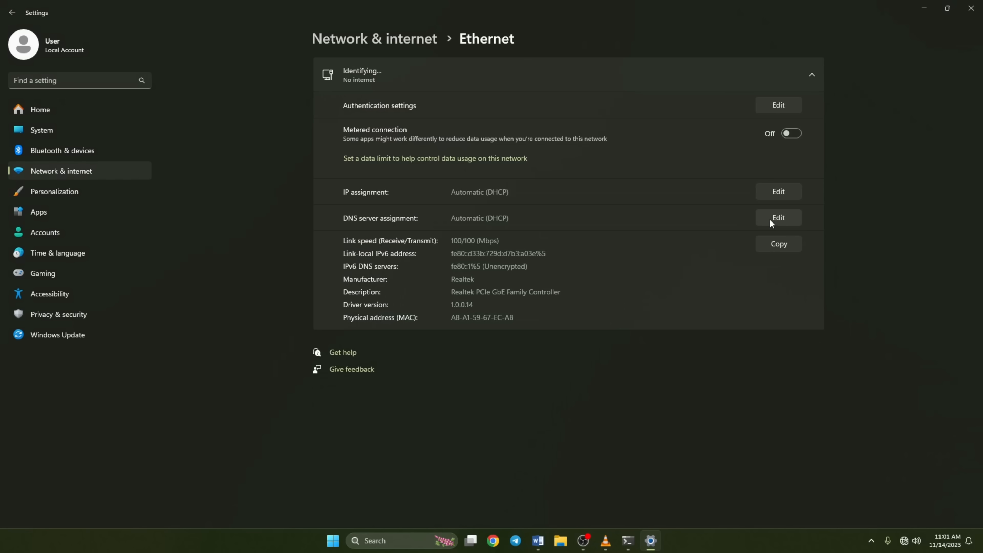
{"action": "left_click", "coordinate": [777, 218]}
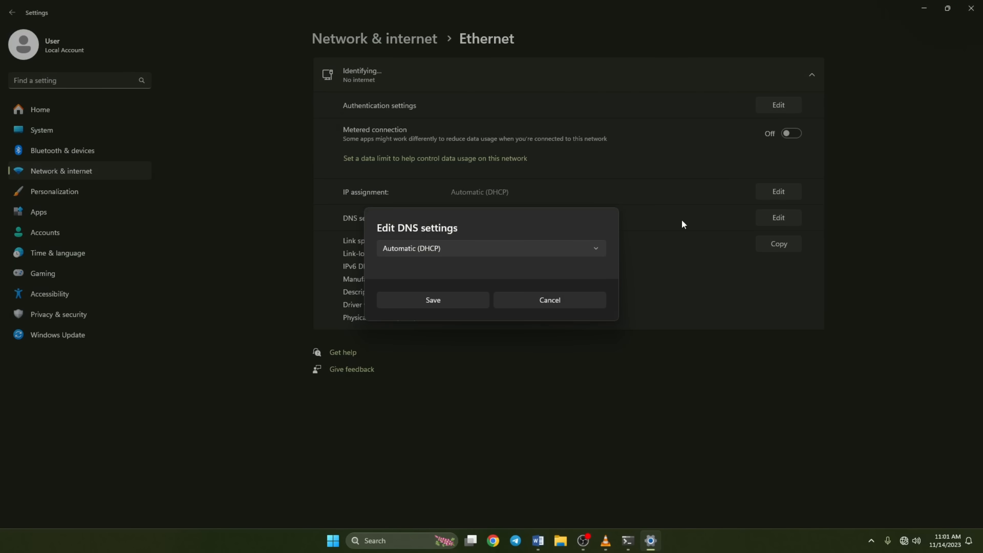
Switch DNS assignment to Manual and enable IPv4 entries
{"action": "left_click", "coordinate": [491, 248]}
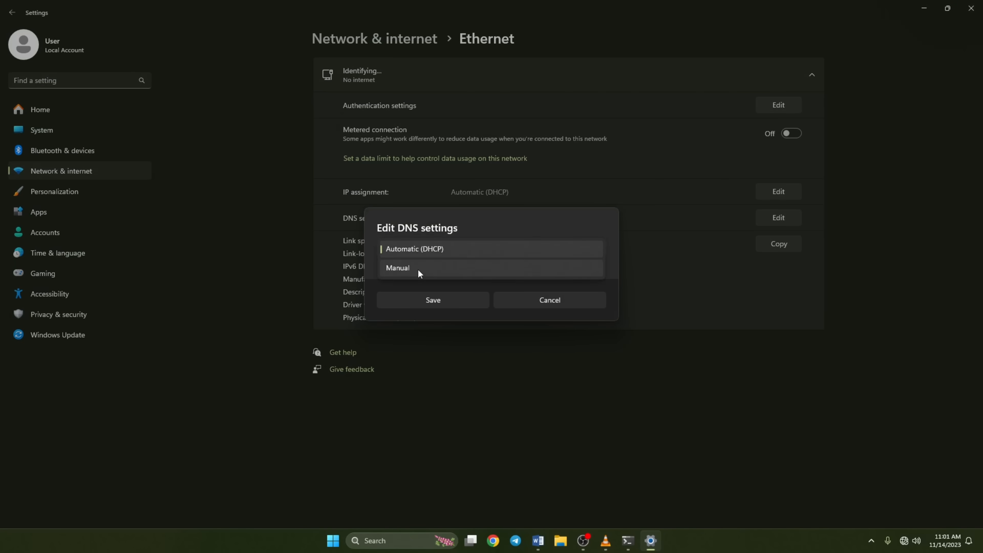
{"action": "left_click", "coordinate": [397, 267]}
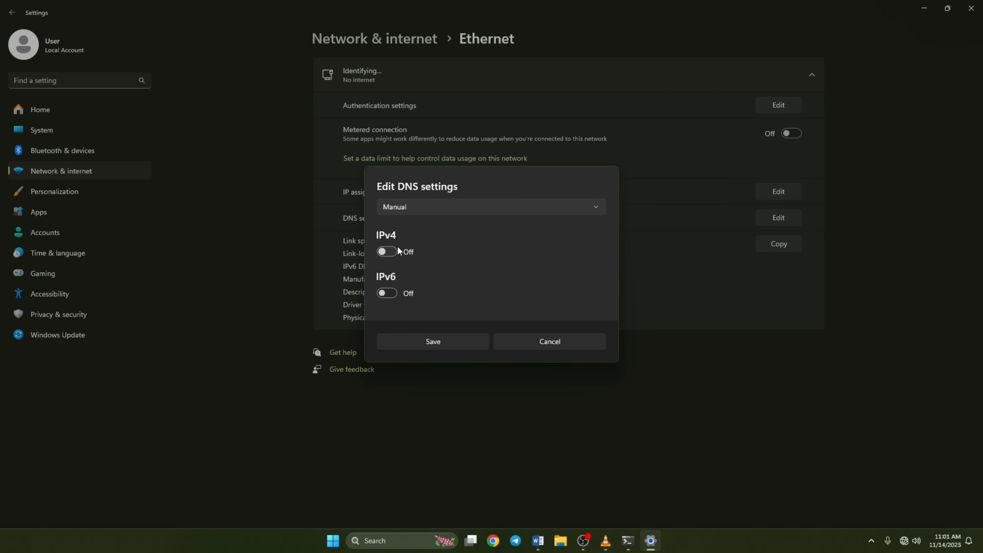
{"action": "left_click", "coordinate": [386, 251]}
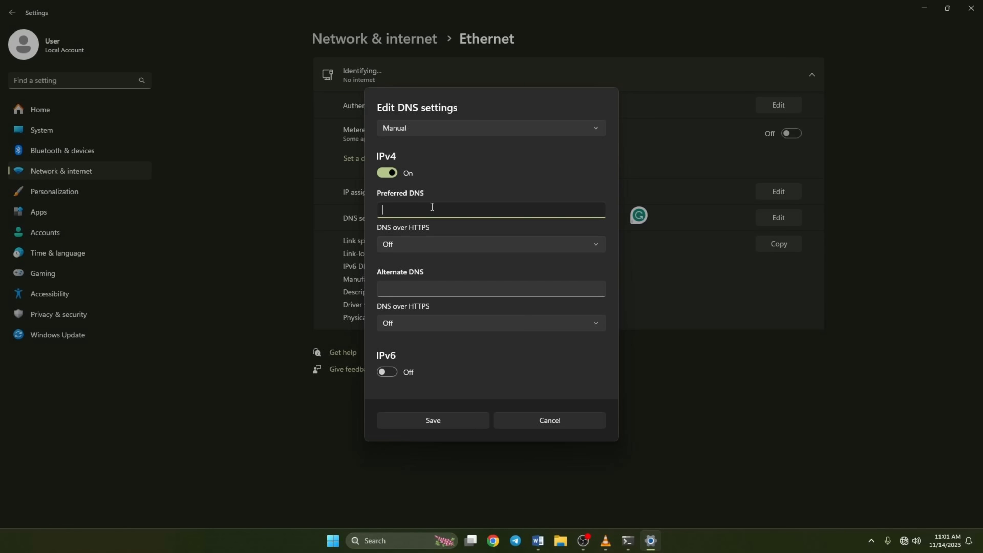
Enter preferred DNS 8.8.8.8 and alternate 8.8.4.4, then save
{"action": "type", "text": "8.8.8.8"}
{"action": "left_click", "coordinate": [491, 289]}
{"action": "type", "text": "1"}
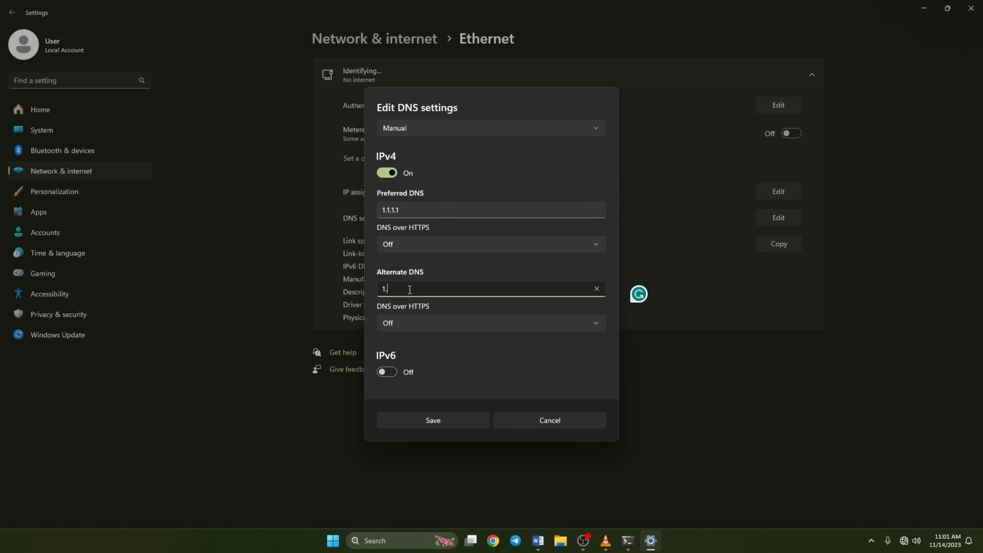
{"action": "type", "text": ".0.0.1"}
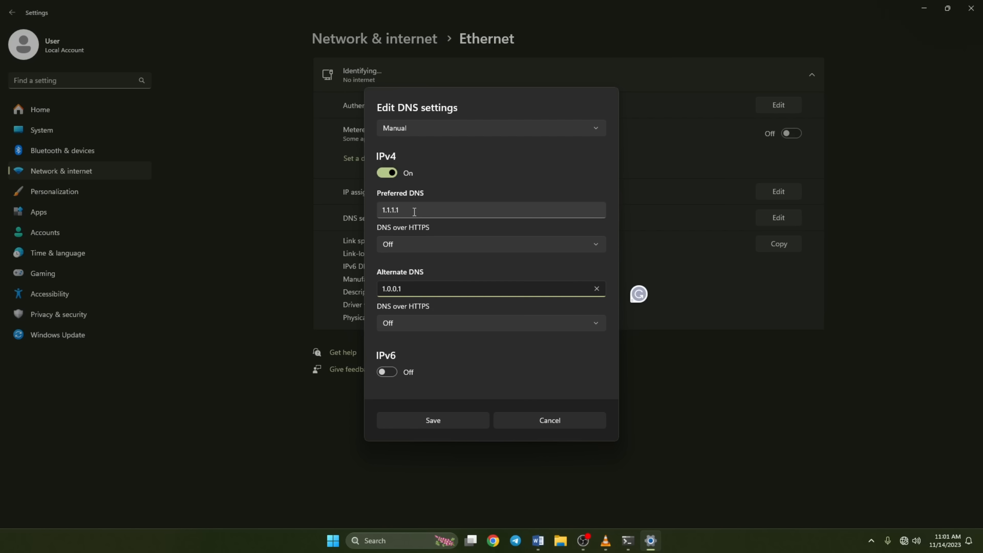
{"action": "type", "text": "8.8."}
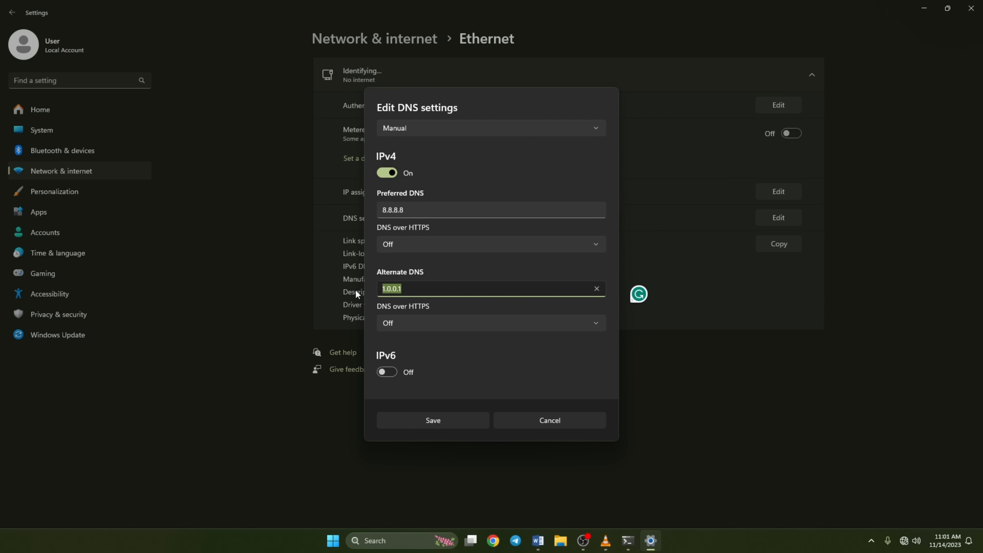
{"action": "type", "text": "8.8.4.4"}
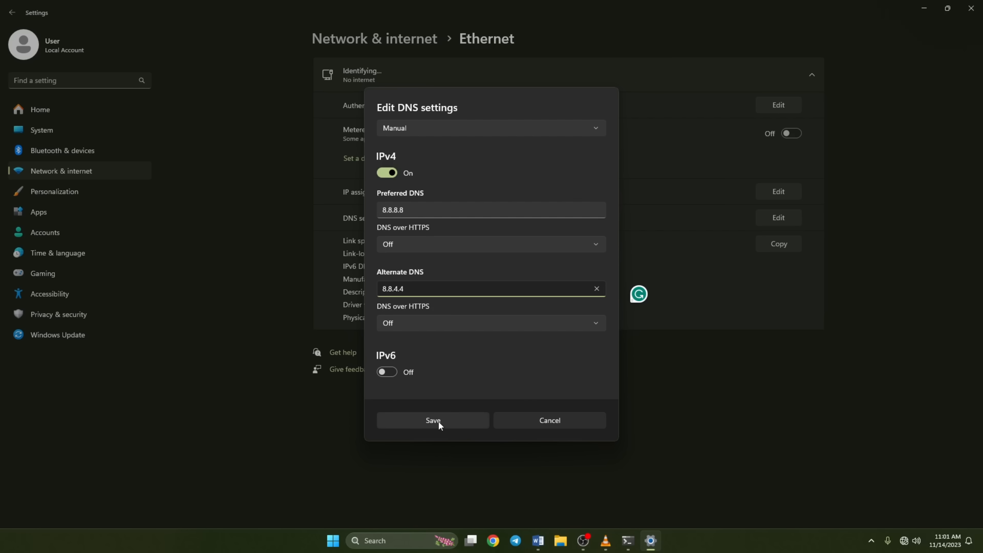
{"action": "left_click", "coordinate": [433, 420]}
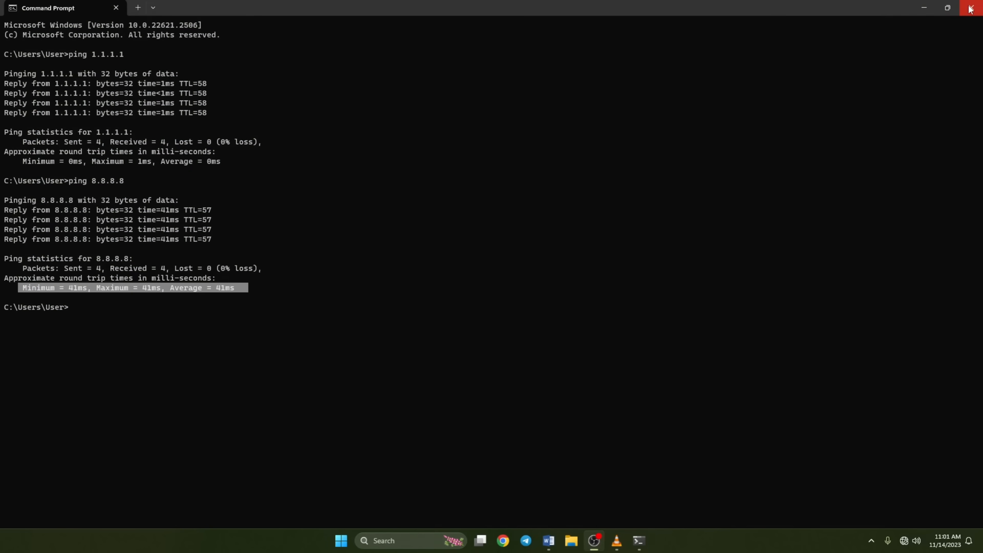
Close Command Prompt and reach Firewall & network protection via taskbar search
{"action": "left_click", "coordinate": [969, 7]}
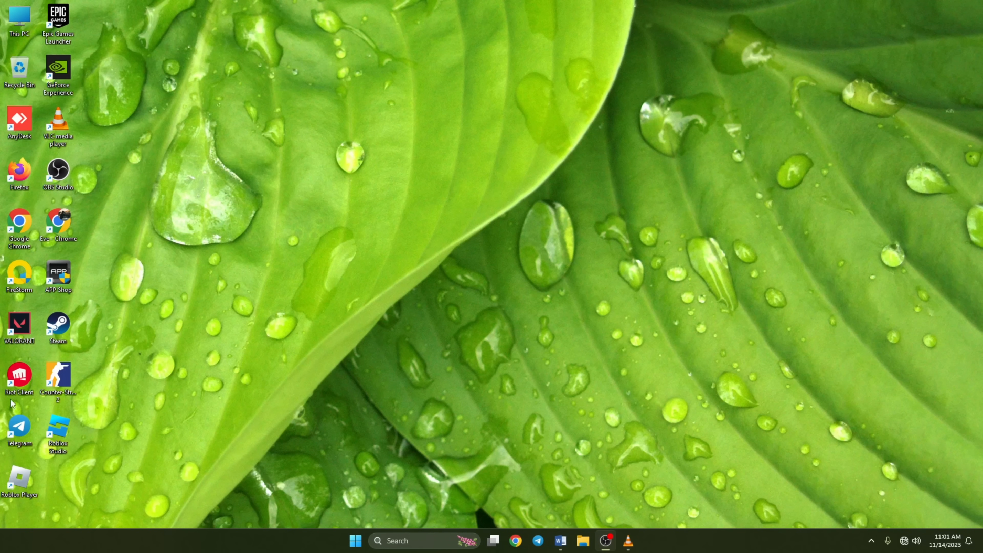
{"action": "type", "text": "firefox"}
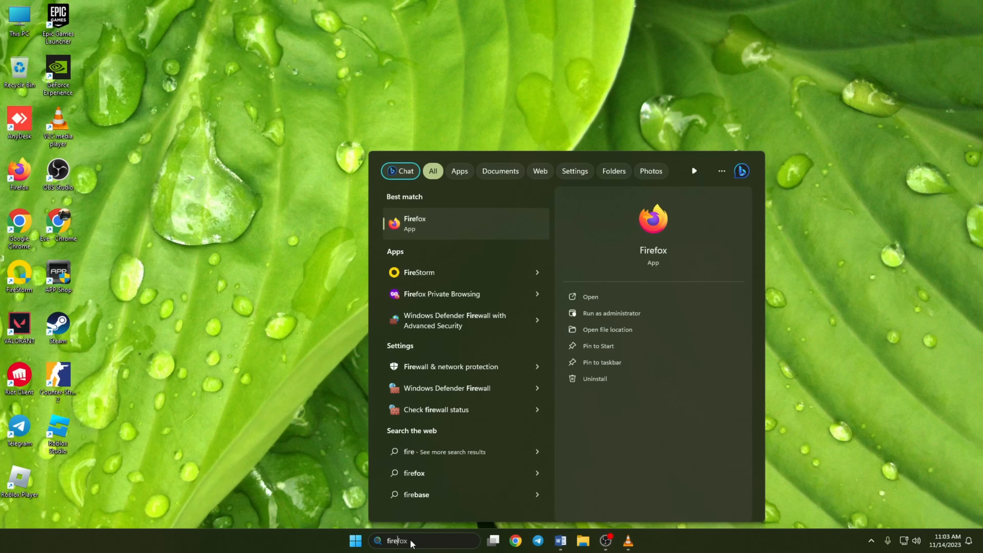
{"action": "type", "text": "firewall & network protection"}
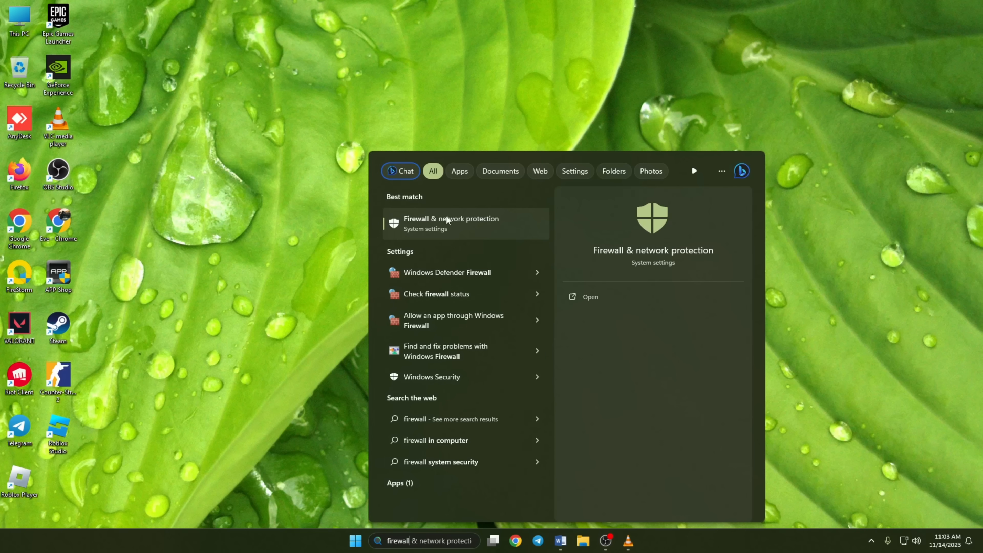
{"action": "left_click", "coordinate": [452, 223]}
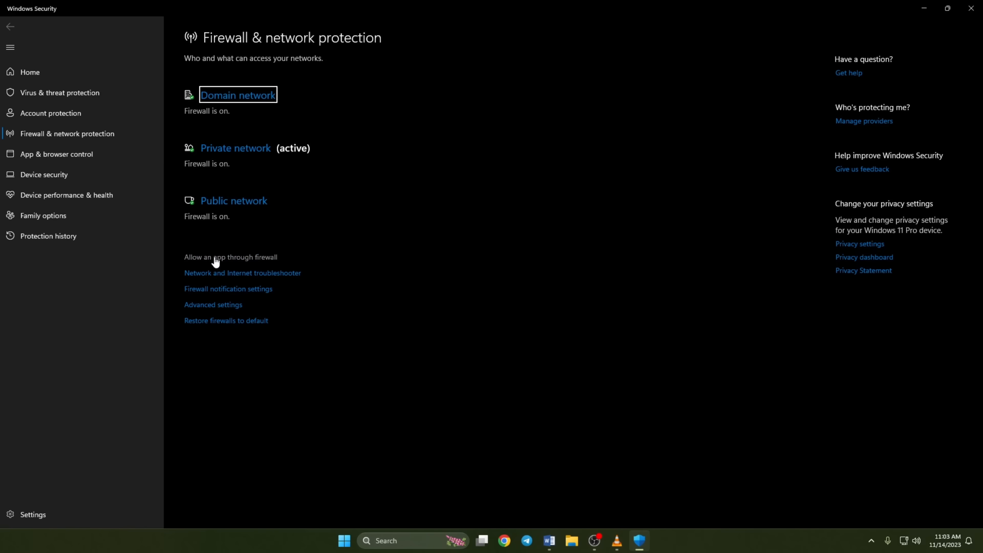
Start adding another allowed app to the firewall and browse for its program file
{"action": "left_click", "coordinate": [229, 257]}
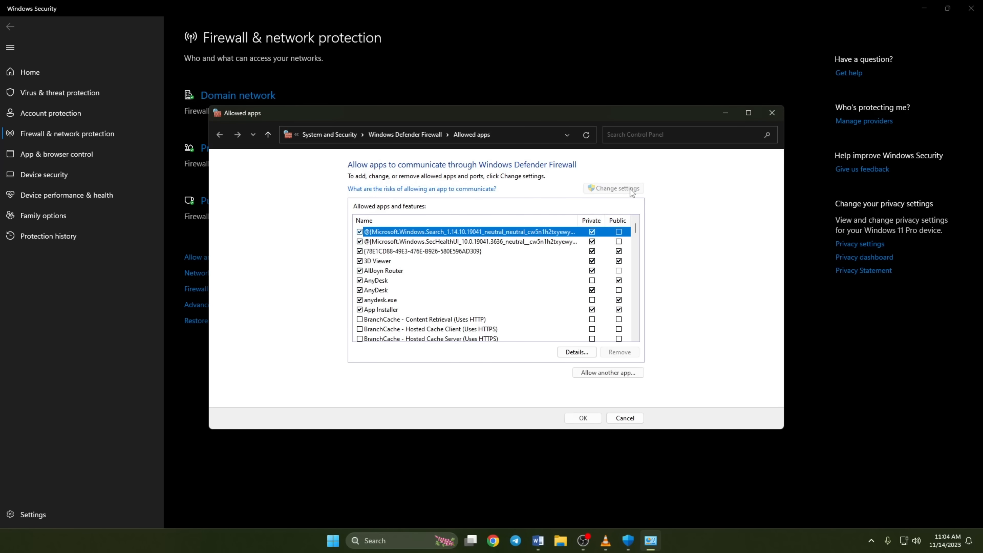
{"action": "left_click", "coordinate": [606, 372]}
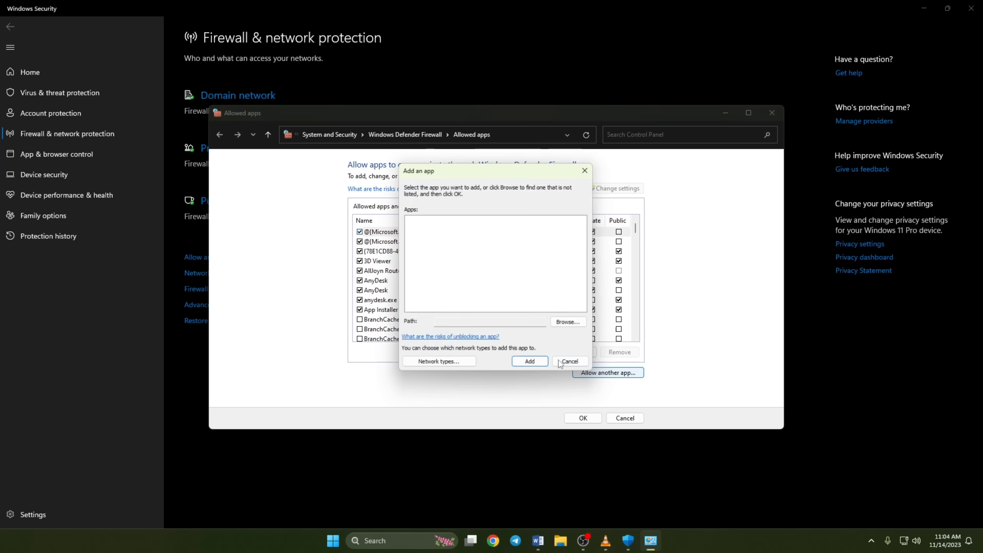
{"action": "left_click", "coordinate": [567, 322]}
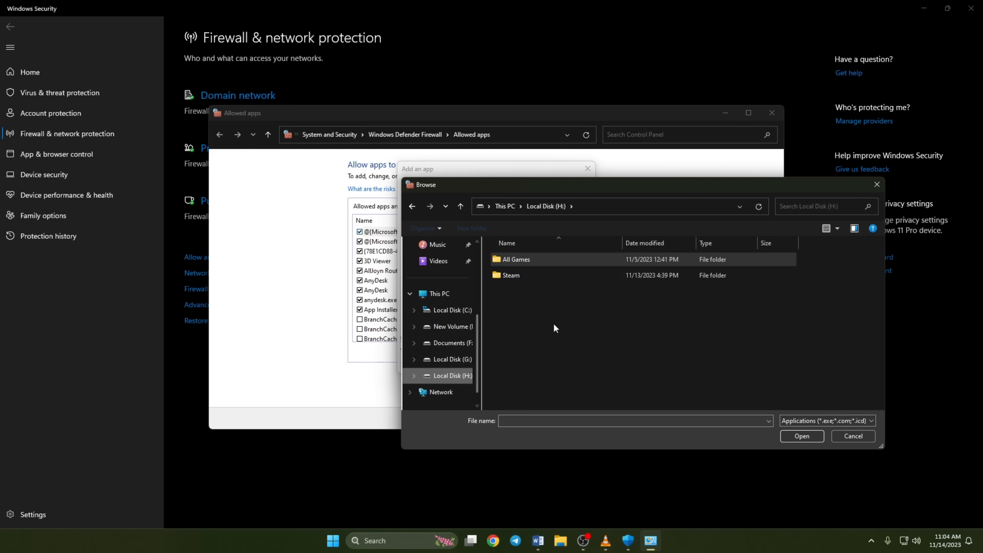
Navigate All Games > Riot Games > VALORANT > live > ShooterGame > Binaries > Win64 to the VALORANT executable
{"action": "double_click", "coordinate": [516, 259]}
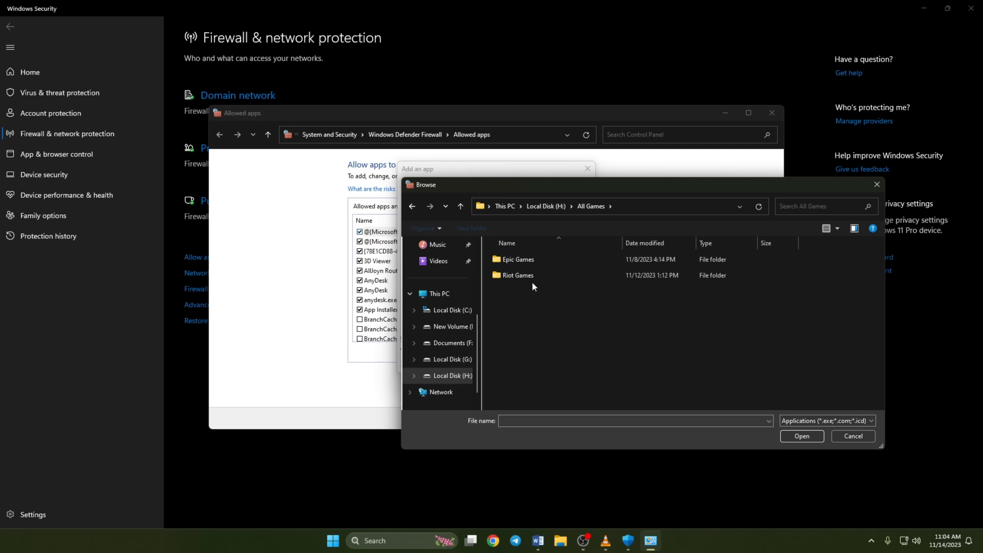
{"action": "double_click", "coordinate": [517, 275]}
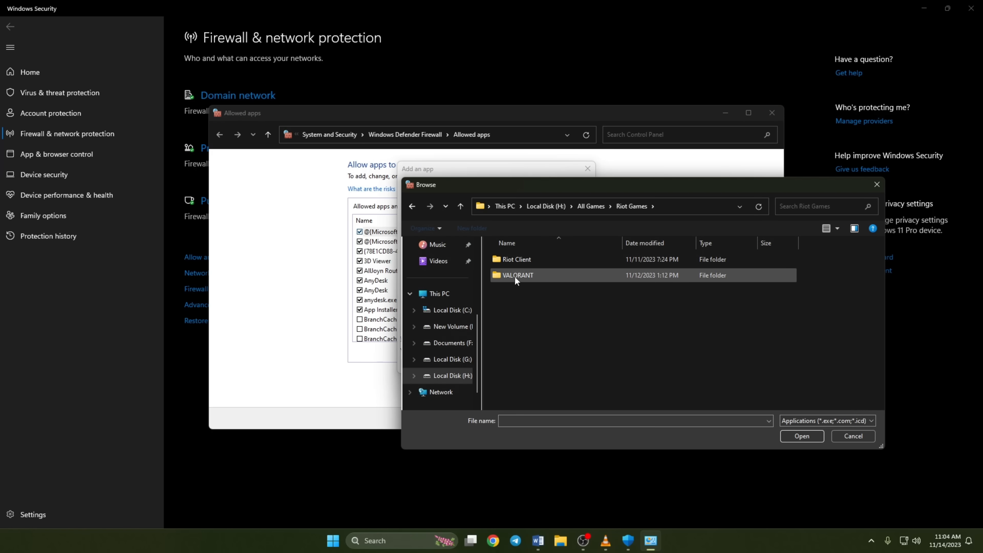
{"action": "double_click", "coordinate": [517, 274]}
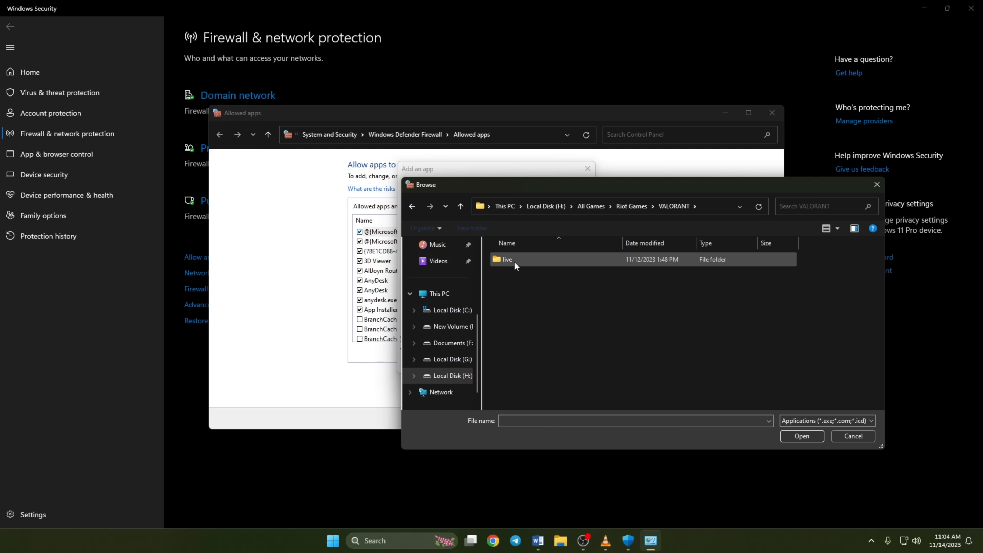
{"action": "double_click", "coordinate": [505, 259]}
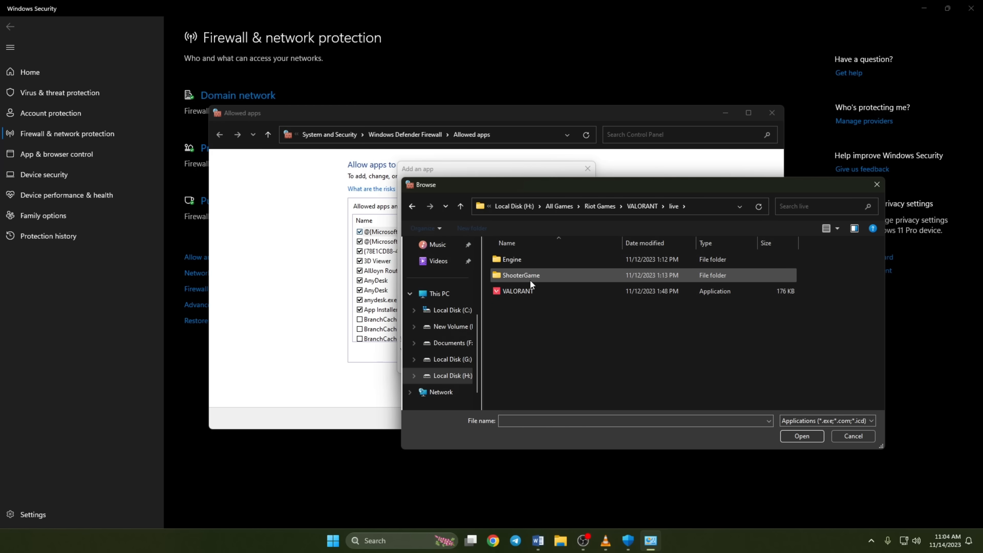
{"action": "double_click", "coordinate": [519, 276]}
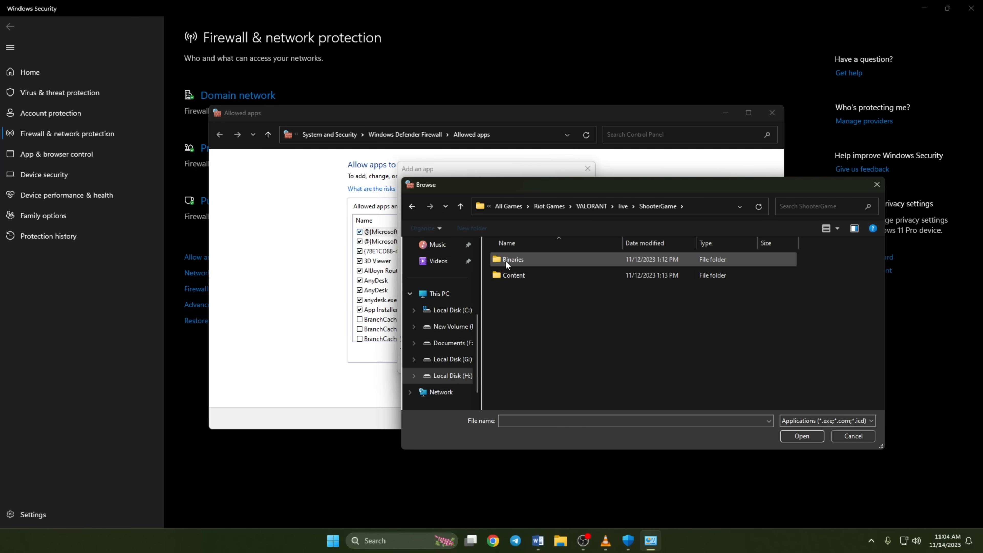
{"action": "double_click", "coordinate": [512, 259]}
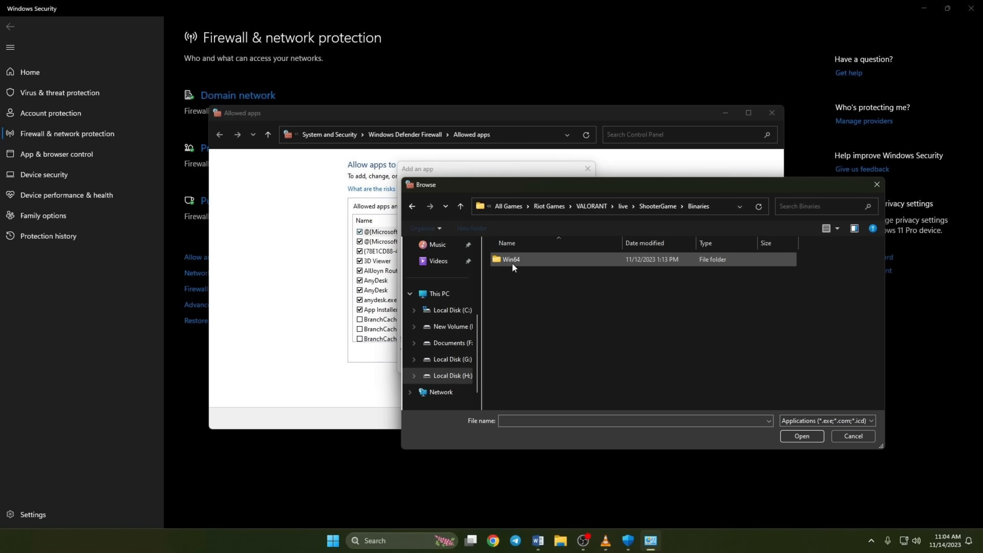
{"action": "mouse_move", "coordinate": [530, 263]}
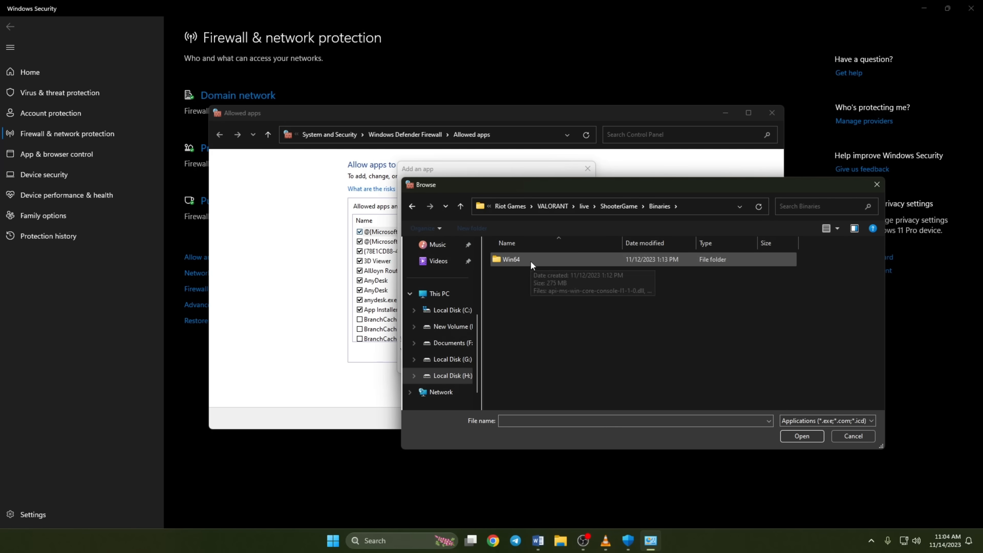
{"action": "double_click", "coordinate": [510, 259]}
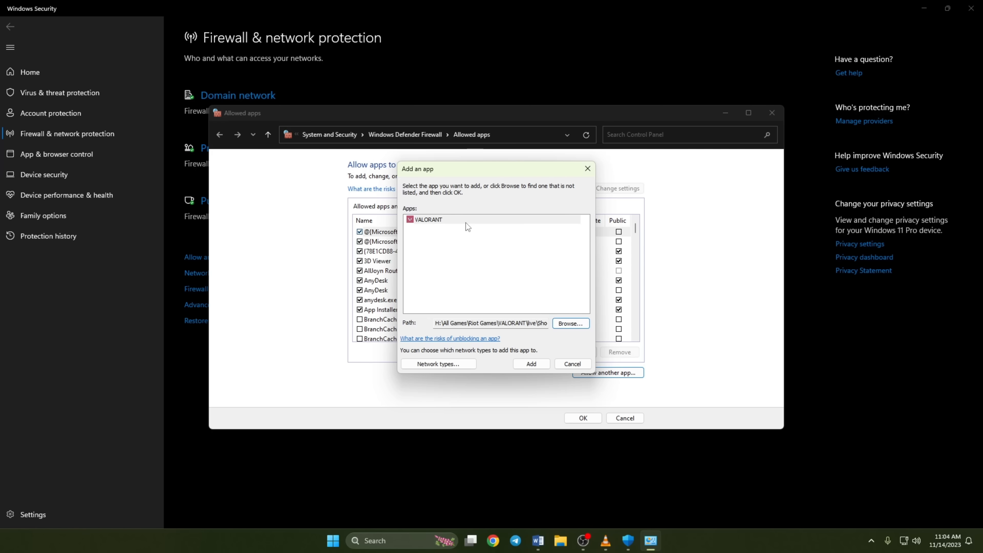
{"action": "mouse_move", "coordinate": [418, 277]}
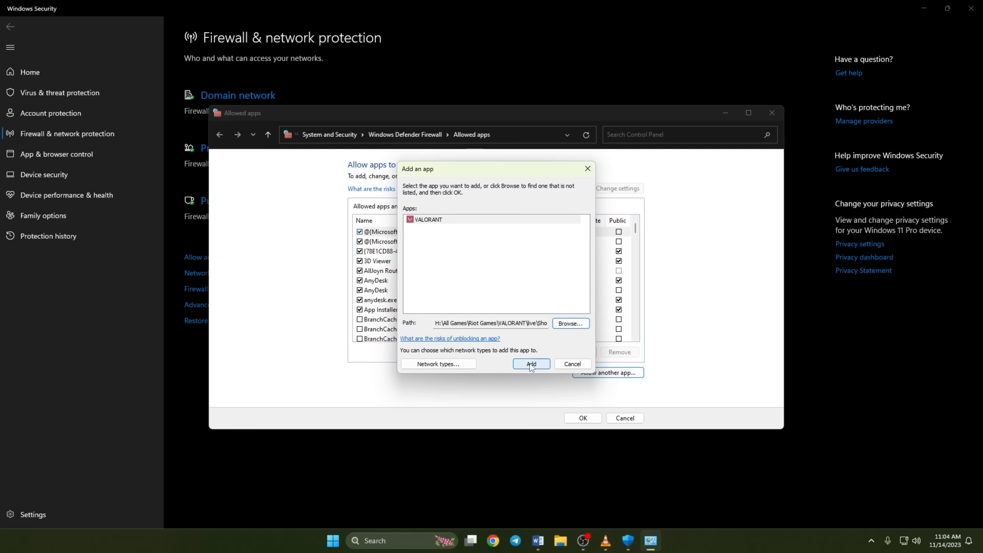
Add VALORANT, allow it on public networks too, confirm with OK, and bring up power options
{"action": "left_click", "coordinate": [531, 364]}
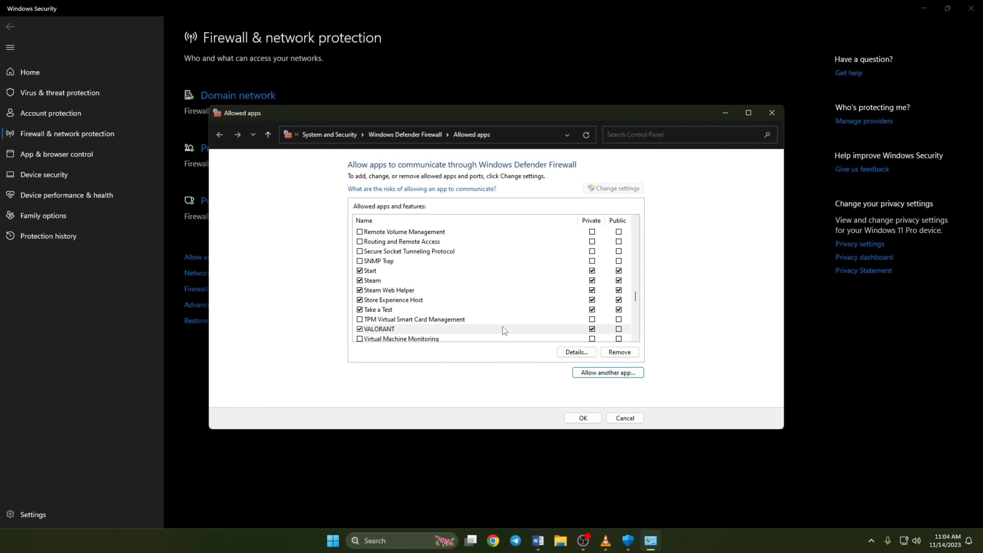
{"action": "scroll", "scroll_direction": "down", "scroll_amount": 3}
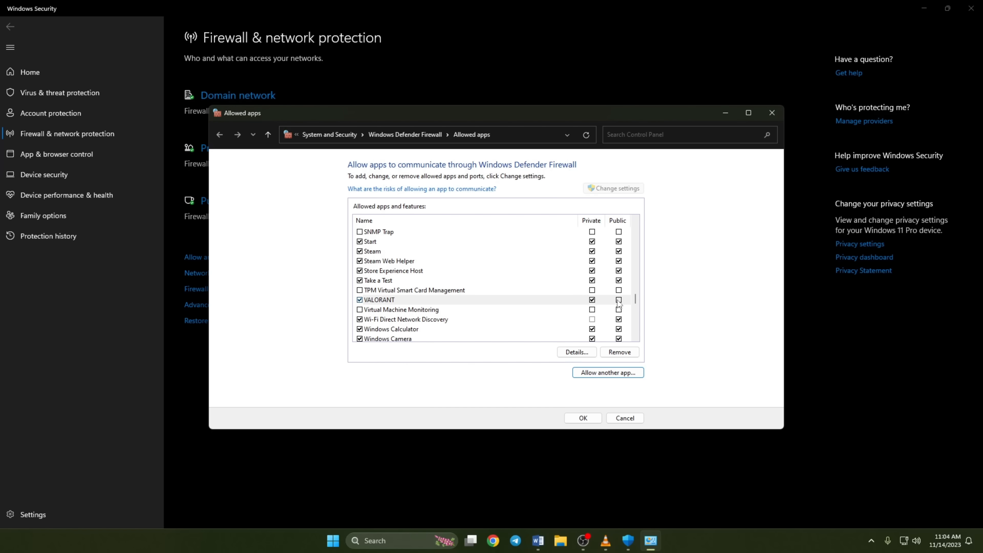
{"action": "left_click", "coordinate": [618, 299]}
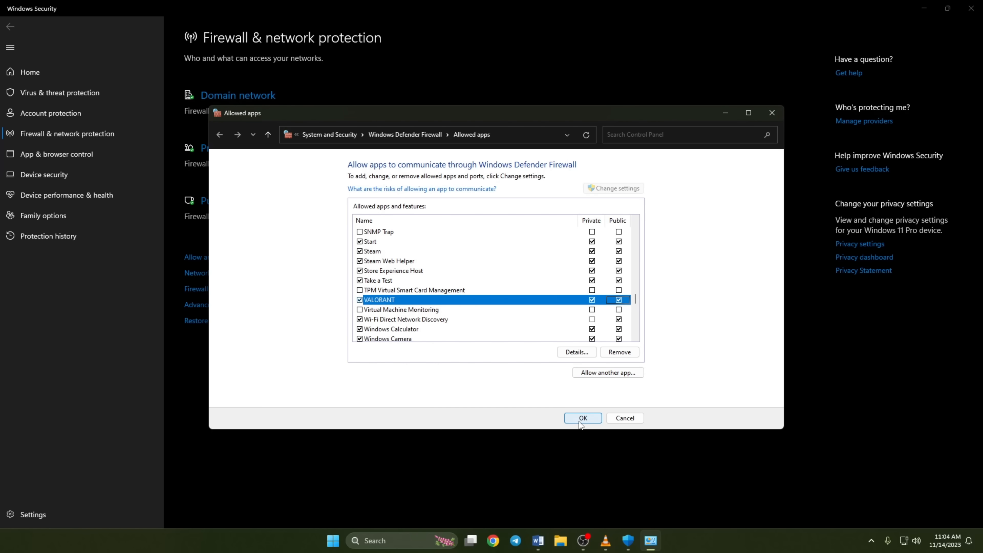
{"action": "left_click", "coordinate": [343, 539]}
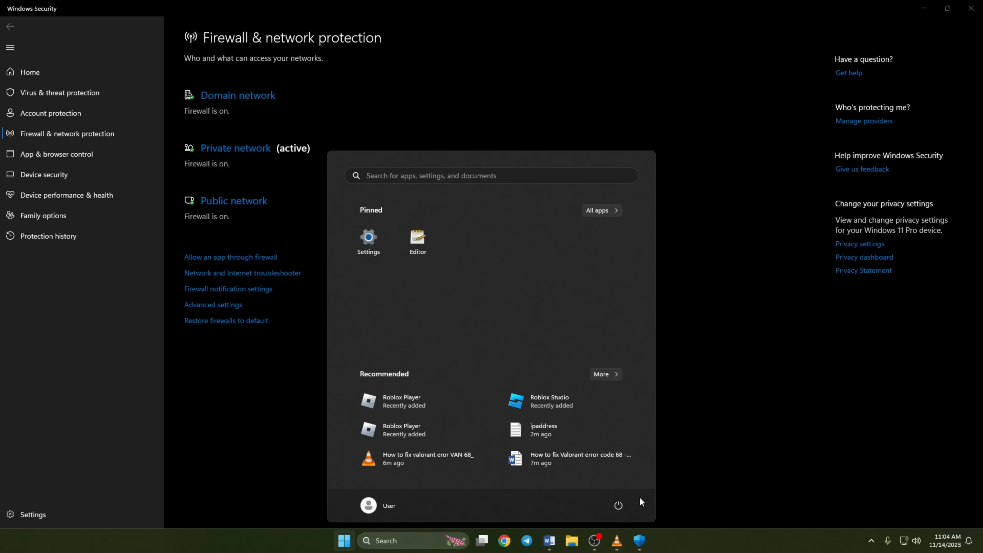
{"action": "left_click", "coordinate": [618, 505]}
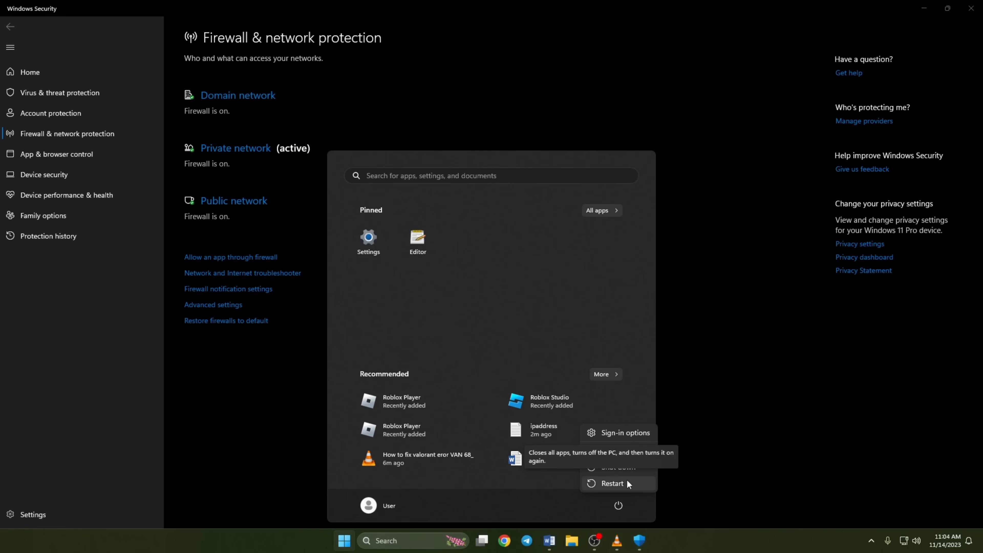